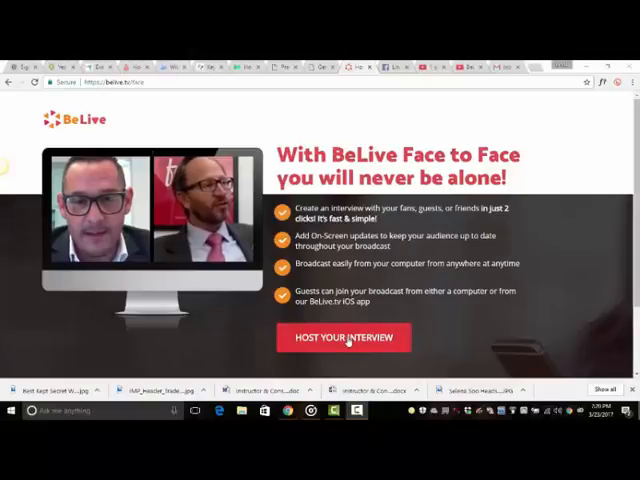
# Start a Face to Face interview titled 'title' posting to a page you manage.
pyautogui.click(344, 337)
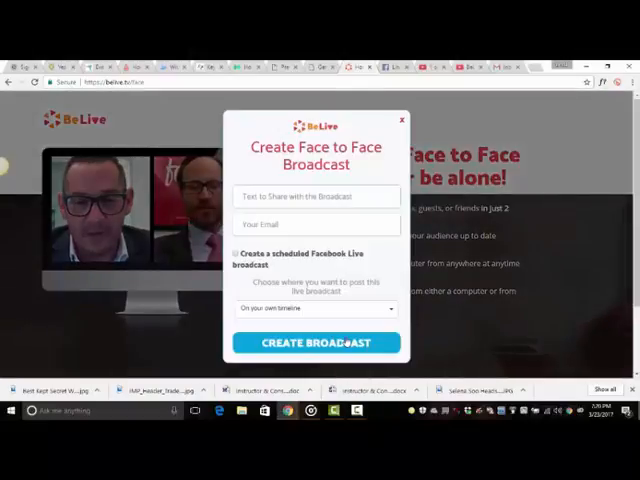
pyautogui.click(316, 196)
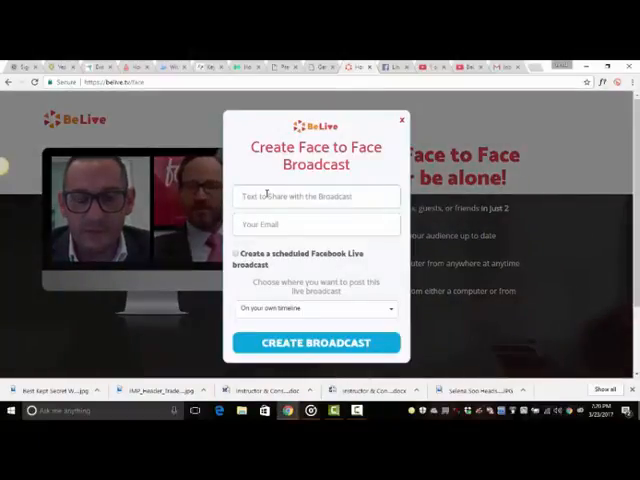
pyautogui.write('title')
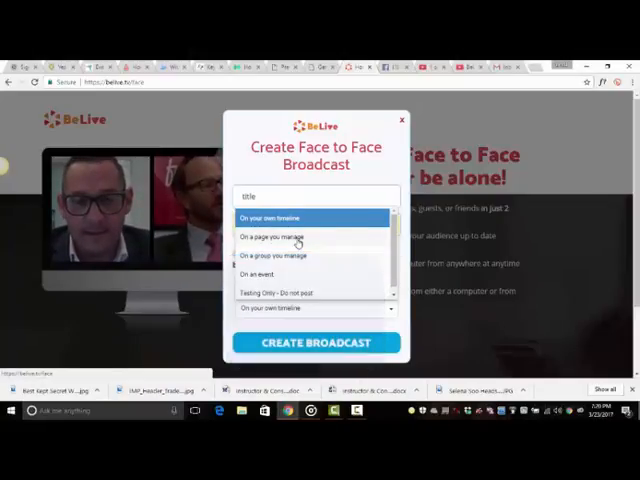
pyautogui.click(273, 236)
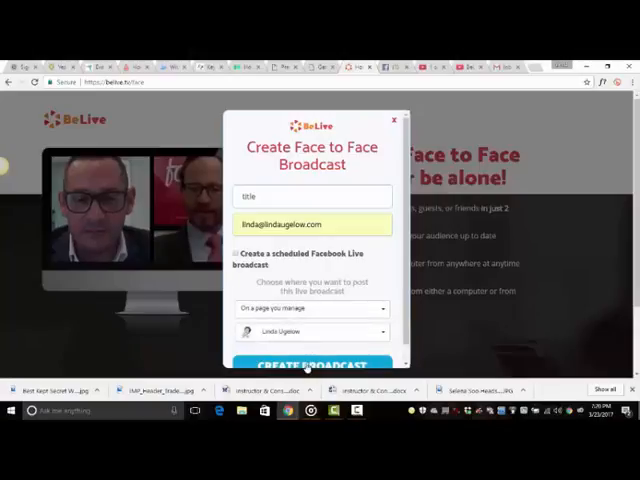
# Create the Face to Face broadcast and load its studio with the guest invite link.
pyautogui.click(311, 363)
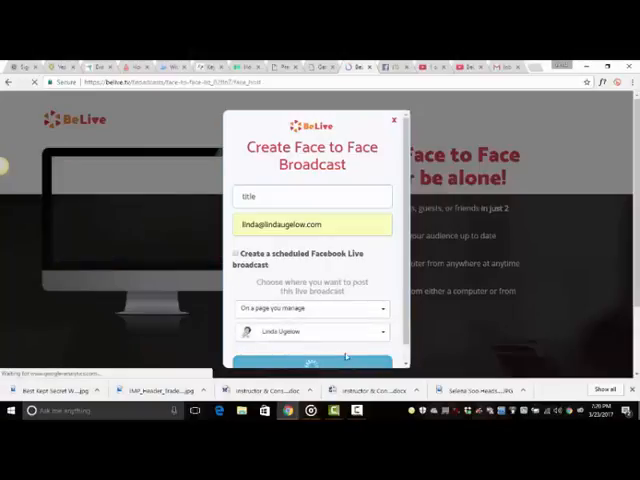
pyautogui.click(312, 360)
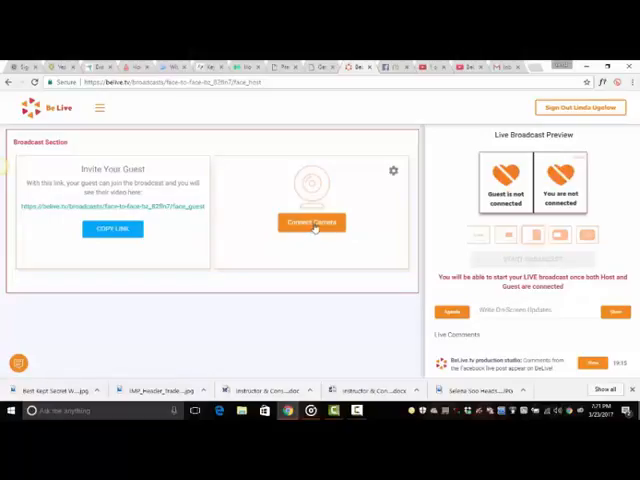
pyautogui.moveTo(378, 202)
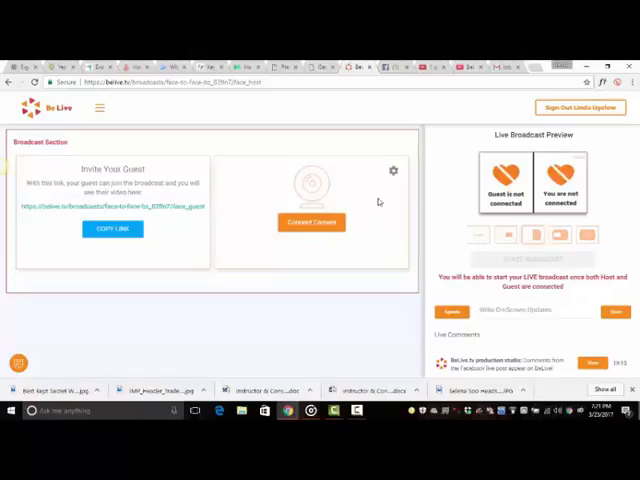
# Choose HD 720p resolution in camera settings and connect the webcam.
pyautogui.click(393, 170)
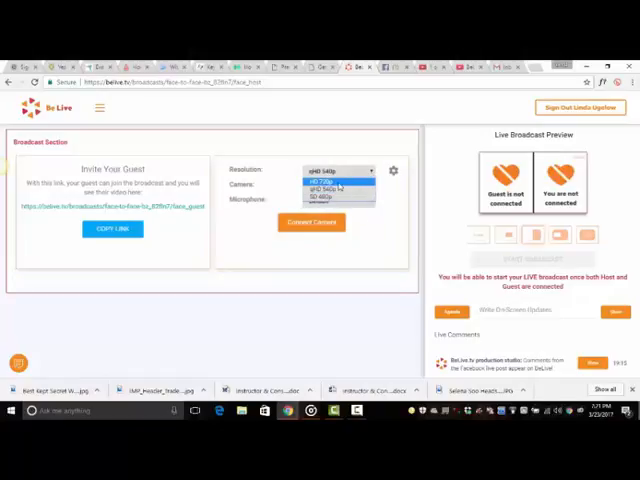
pyautogui.click(336, 171)
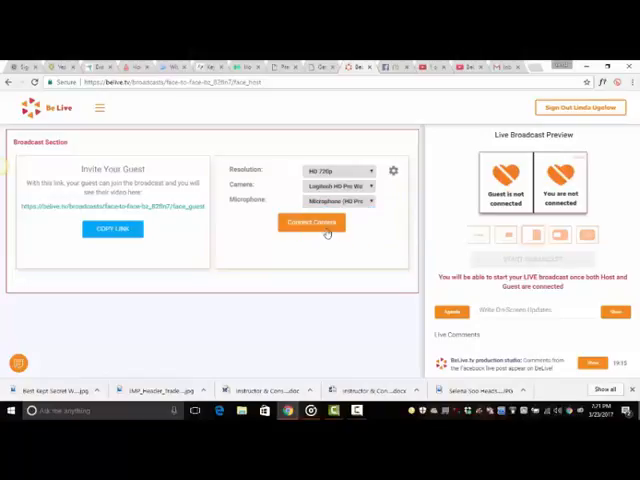
pyautogui.click(311, 222)
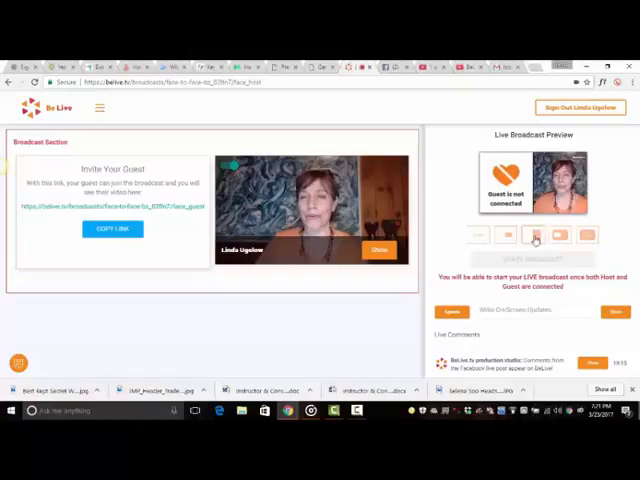
pyautogui.moveTo(595, 308)
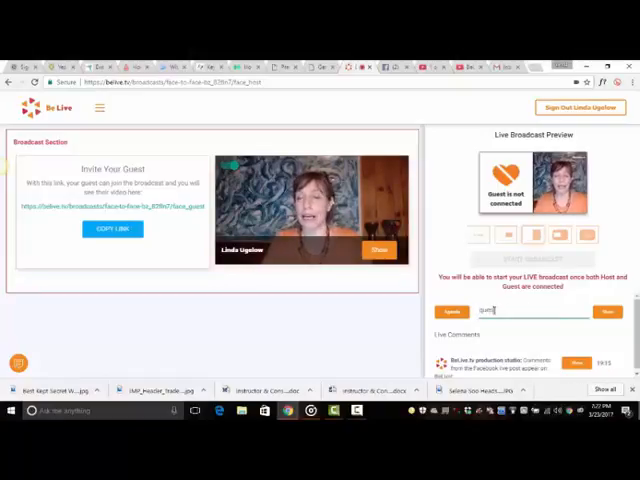
# Type 'question' as a test on-screen update before opening the agenda form.
pyautogui.write('question')
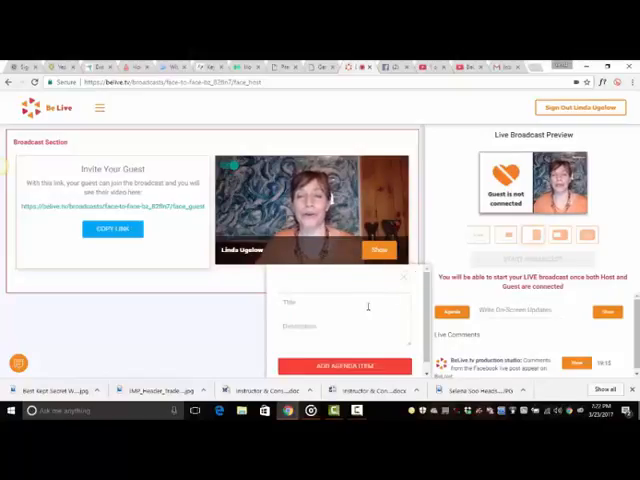
# Add an 'Introduction' agenda item and show the 'www' website address on screen.
pyautogui.write('H')
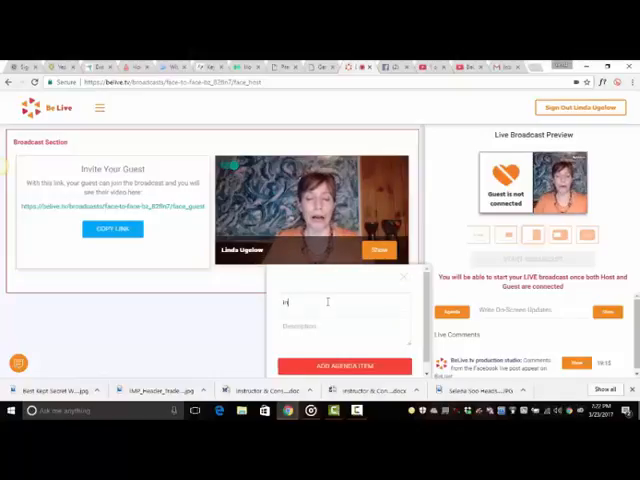
pyautogui.write('Introduction')
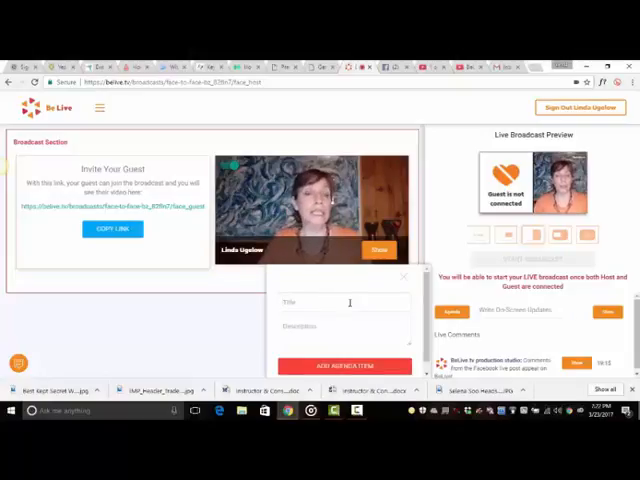
pyautogui.write('www.lindaugelow.com')
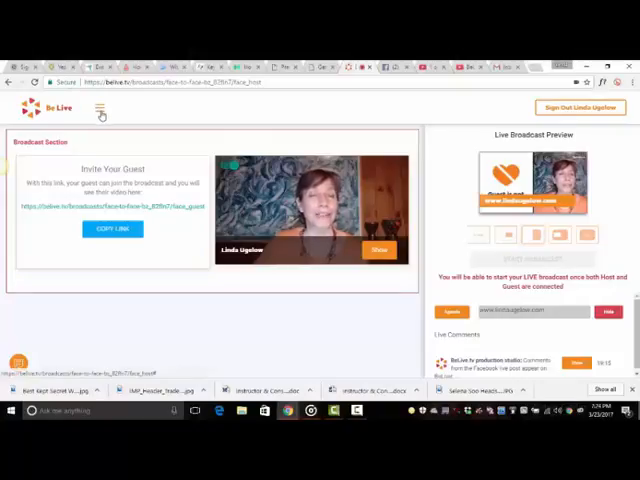
# Go to My Broadcasts from the hamburger menu.
pyautogui.click(99, 108)
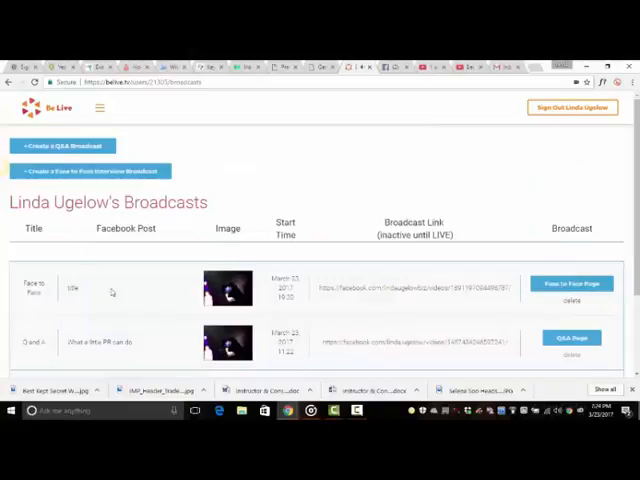
pyautogui.moveTo(468, 298)
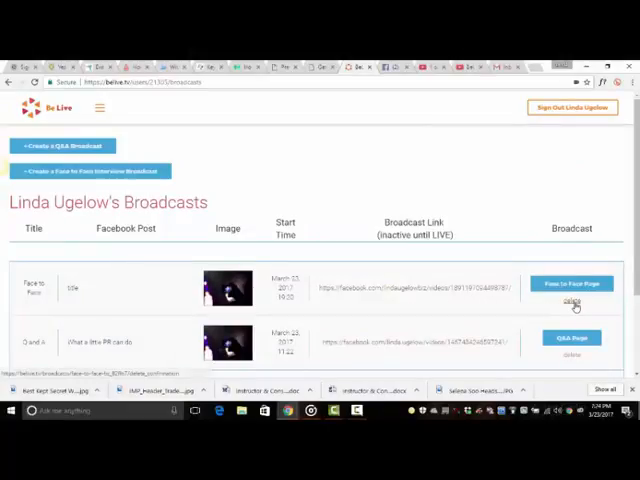
# Delete the Face to Face broadcast and confirm the deletion.
pyautogui.click(572, 302)
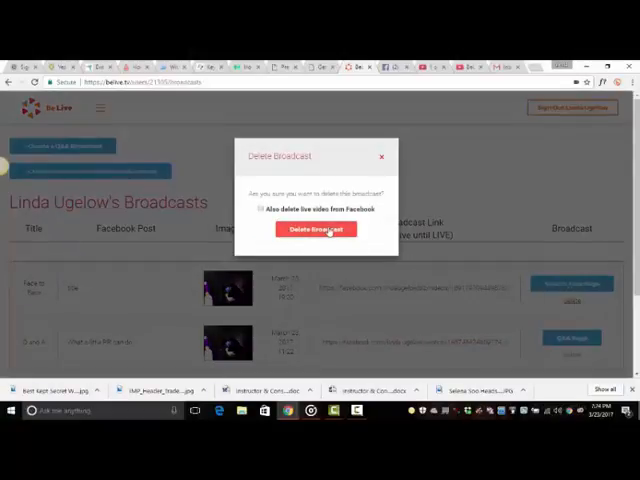
pyautogui.click(315, 230)
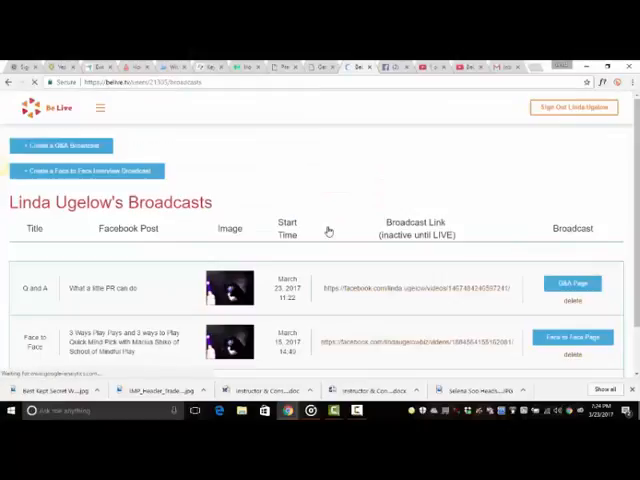